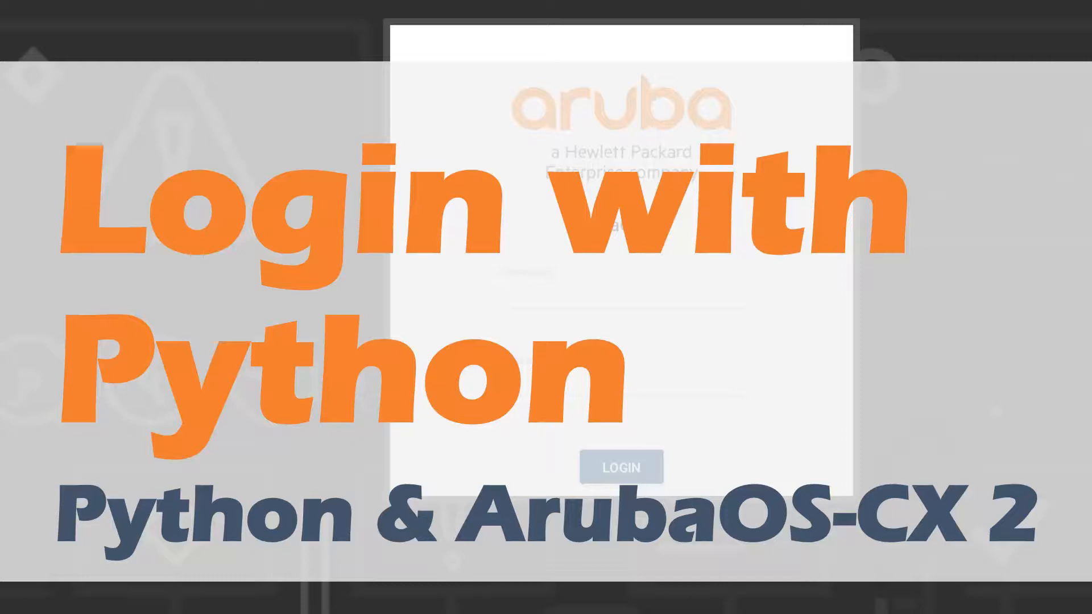
# Step: Enter the command pip3 install requests
pyautogui.write('pip3 install requests')
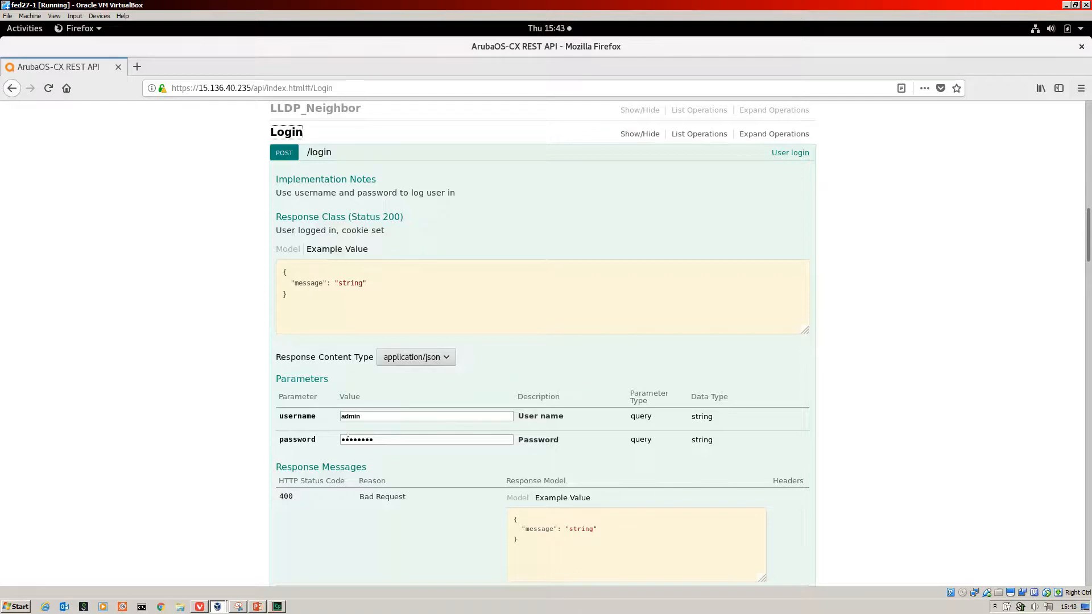
# Step: Submit the POST /login request and review the request URL, response body and 401 code
pyautogui.click(302, 445)
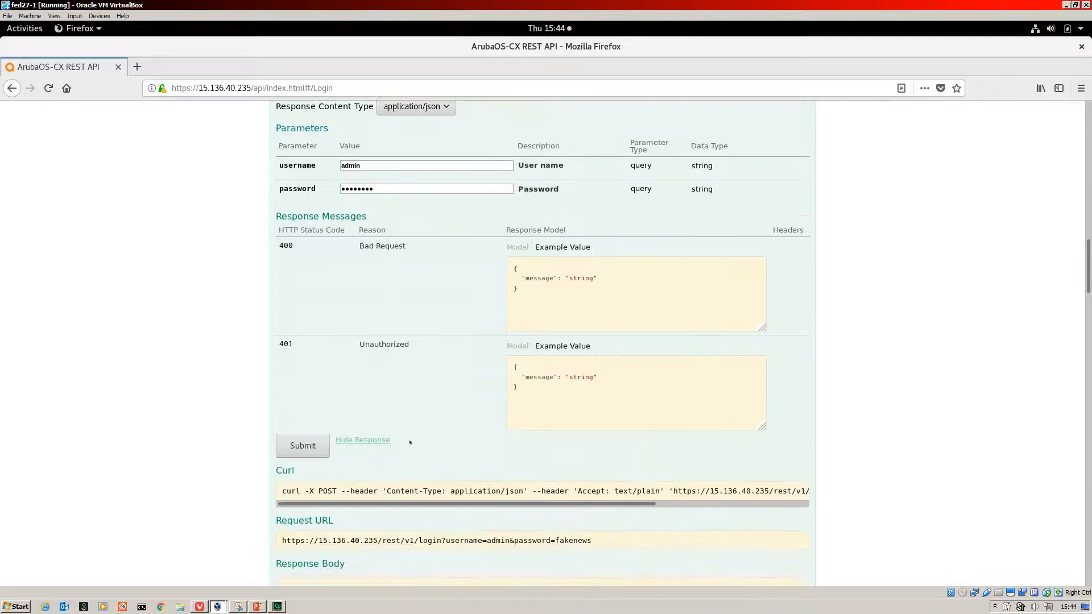
pyautogui.scroll(-3)
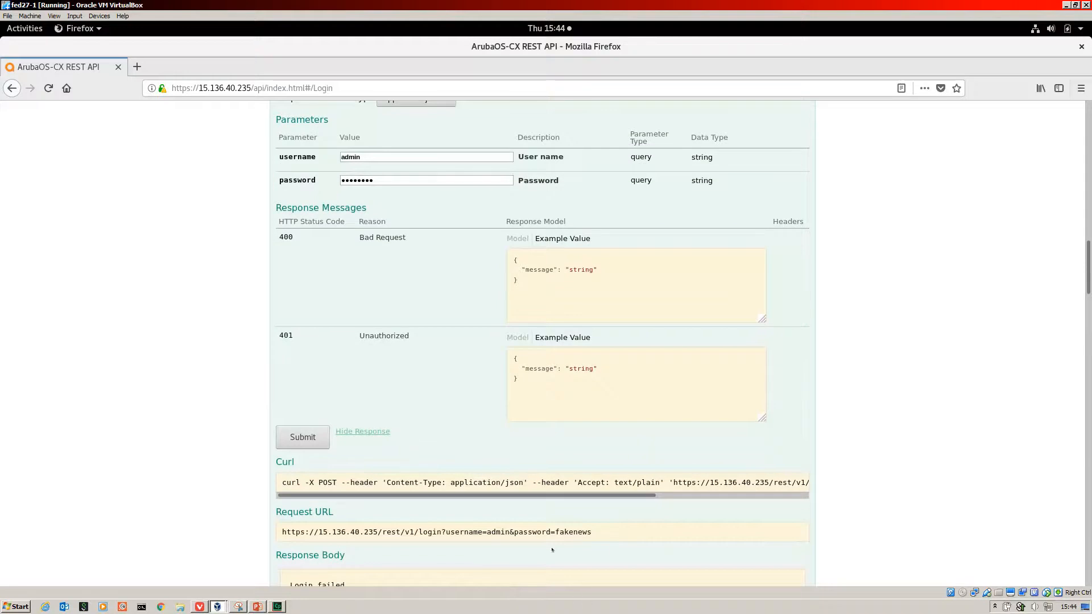
pyautogui.scroll(-3)
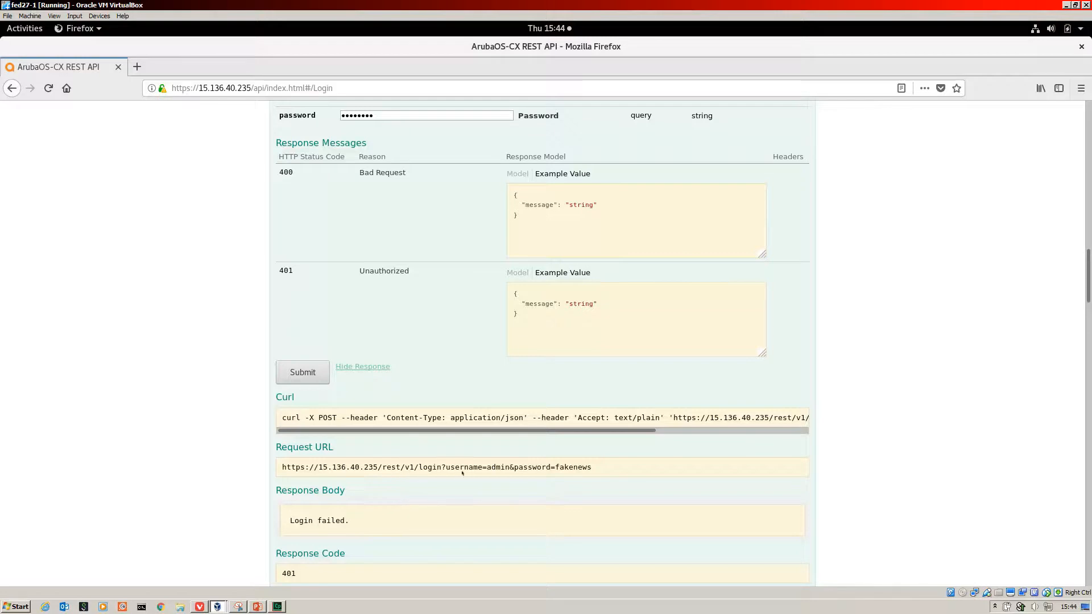
pyautogui.scroll(-3)
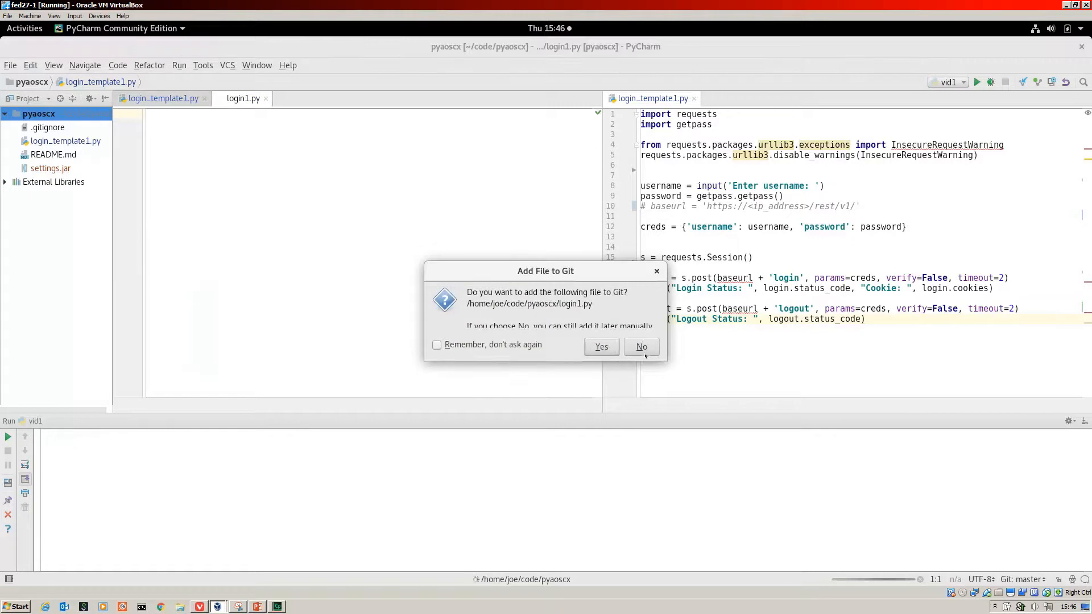
# Step: Answer No to the Add File to Git prompt for login1.py
pyautogui.click(639, 347)
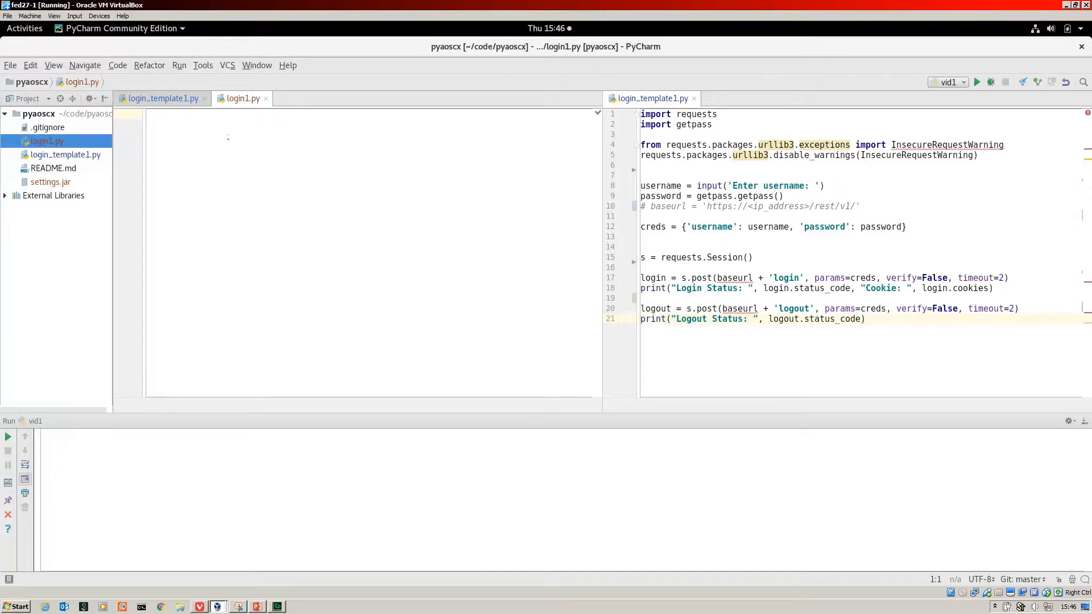
# Step: Write import requests and the warning-suppression lines, leaving a blank line after them
pyautogui.write('import requests')
pyautogui.write('import getpass')
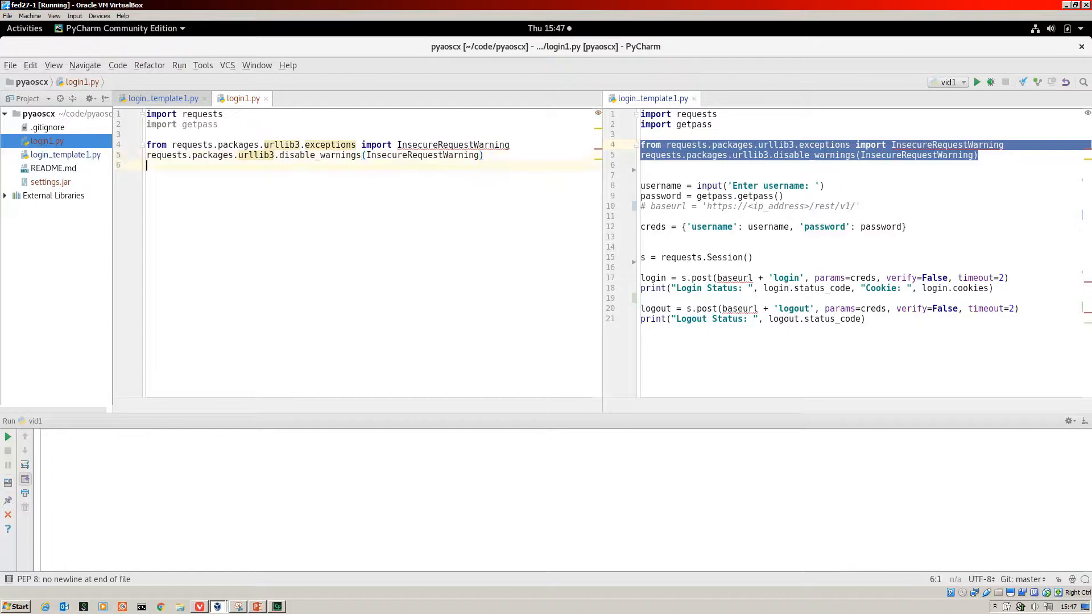
pyautogui.press('Return')
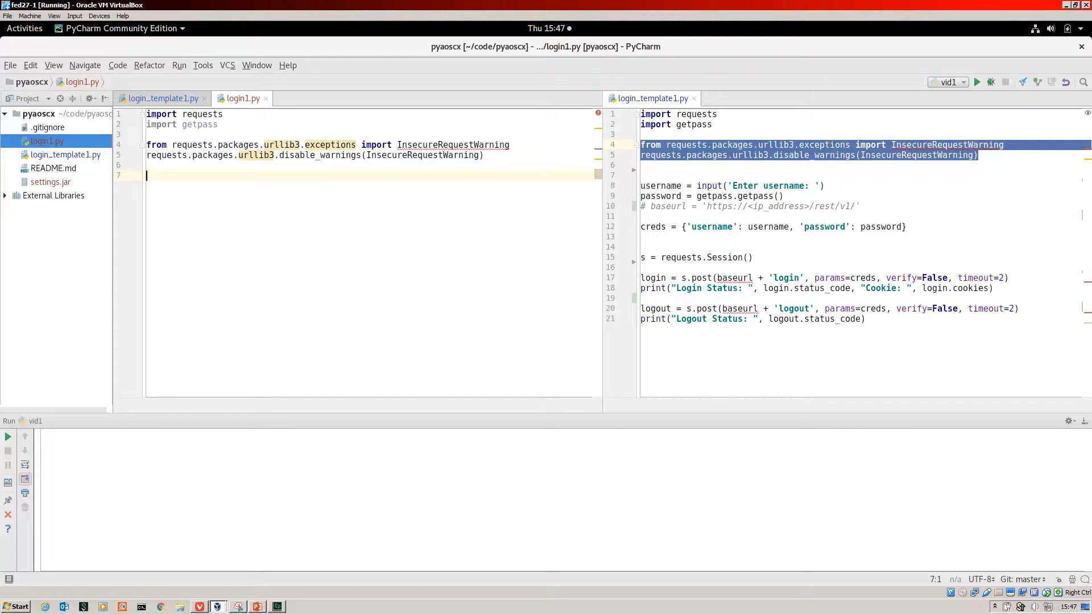
# Step: Start the line username = input('E for the username prompt
pyautogui.write('username = input')
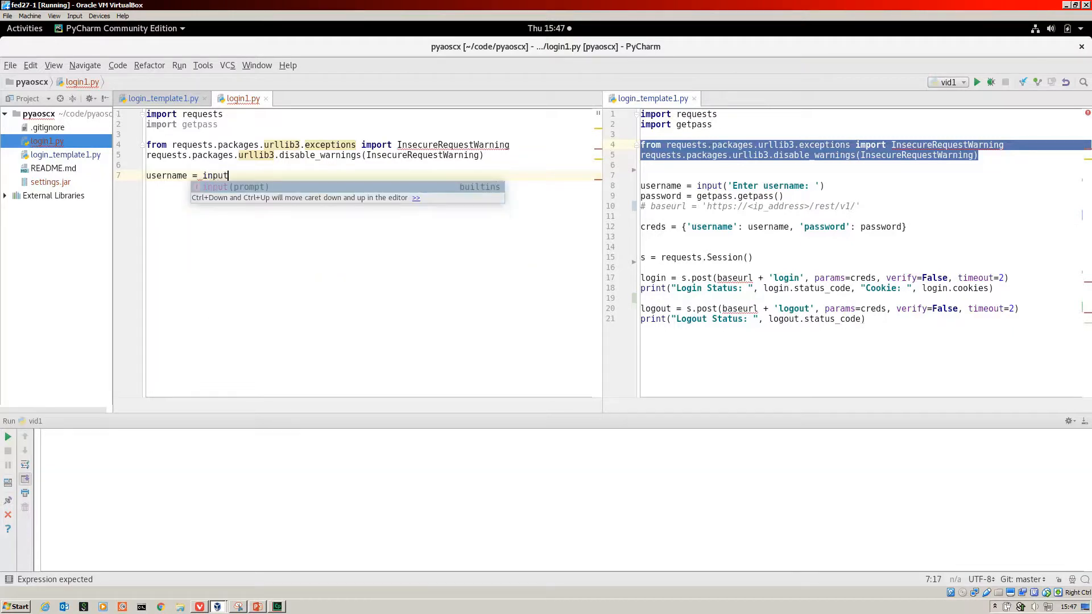
pyautogui.write("('Enter username:")
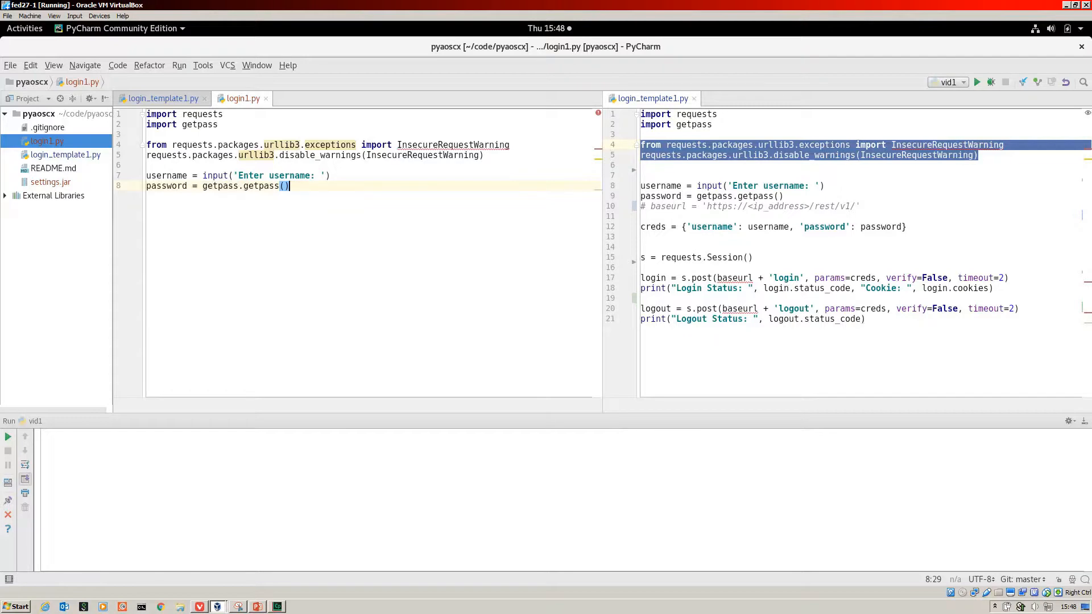
# Step: Begin the baseurl = assignment on a new line
pyautogui.write('baseurl =')
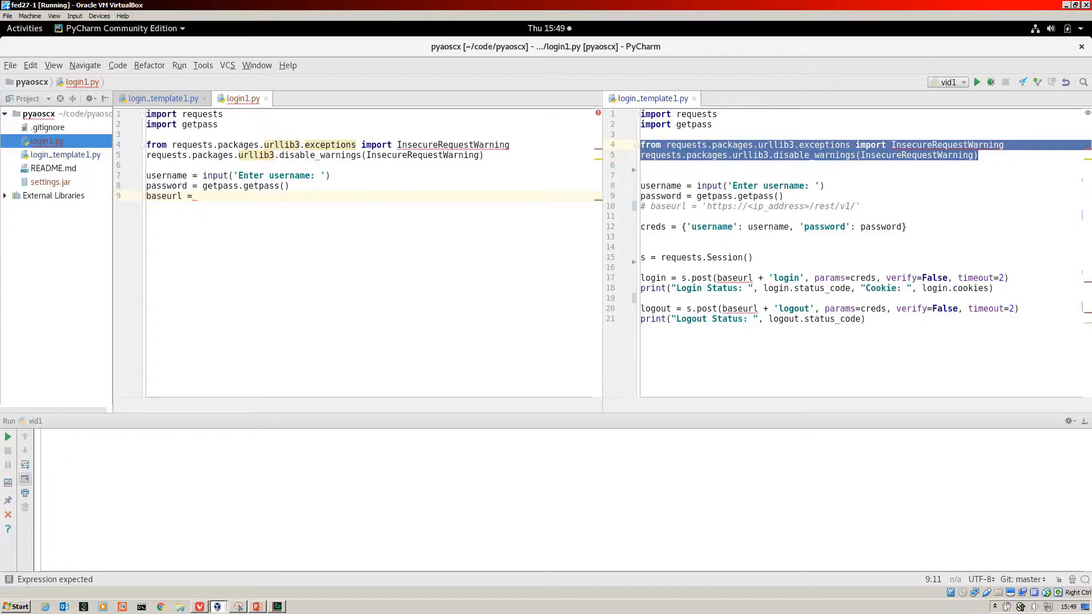
pyautogui.write("'https://15.136.40.235/rest/v1/'")
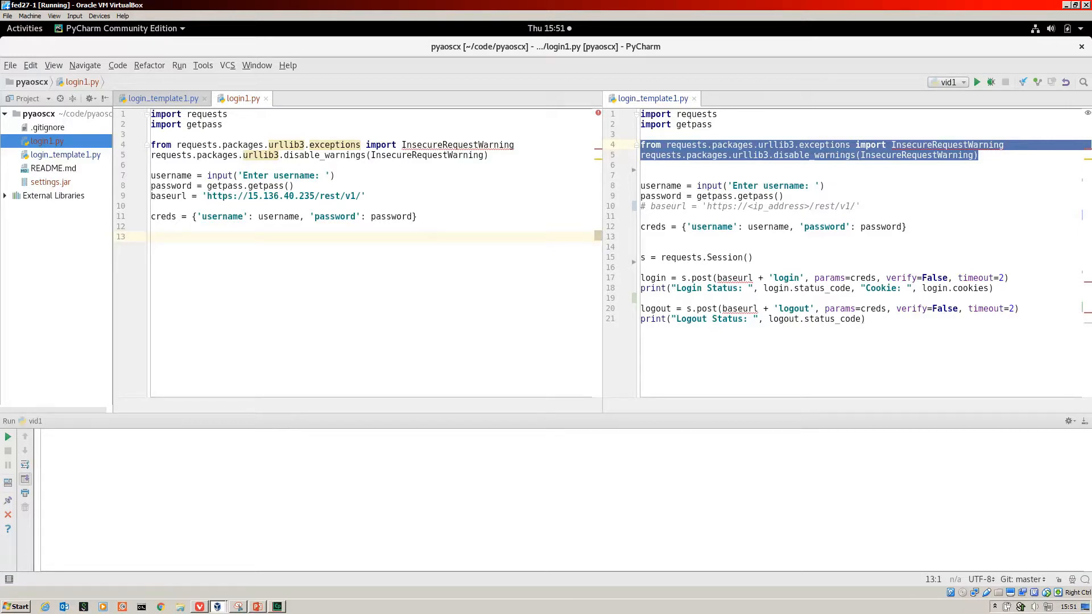
# Step: Create the session with s = requests.Session()
pyautogui.write('s = requests.Session()')
pyautogui.write("login = s.post(baseurl + 'login', params=creds, verify=False, timeout=2")
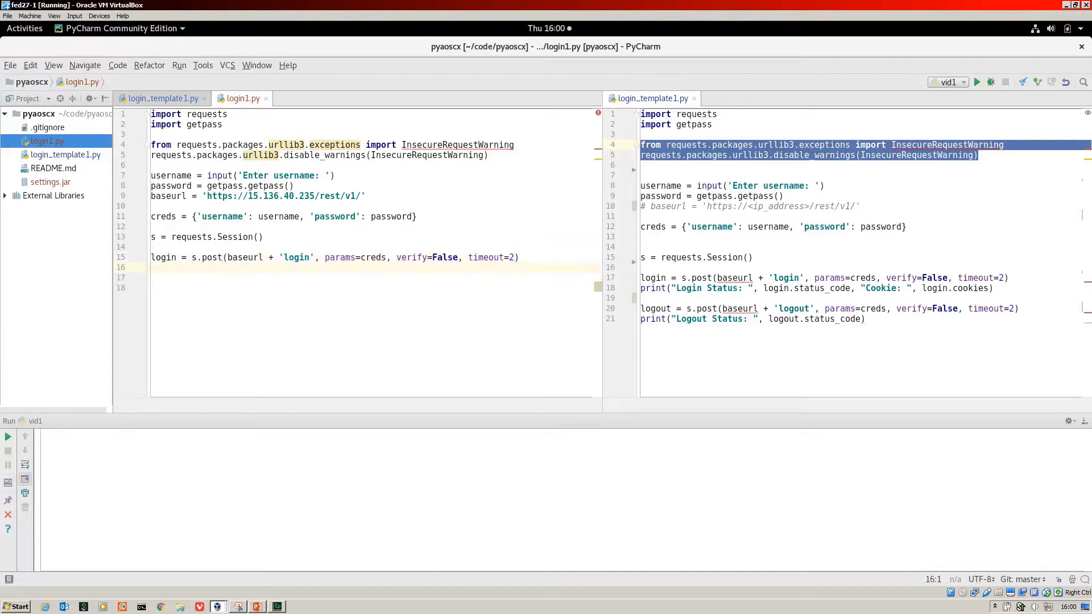
# Step: Start the line print("Login Status: ", below the login request
pyautogui.write('print("Login Status: ",')
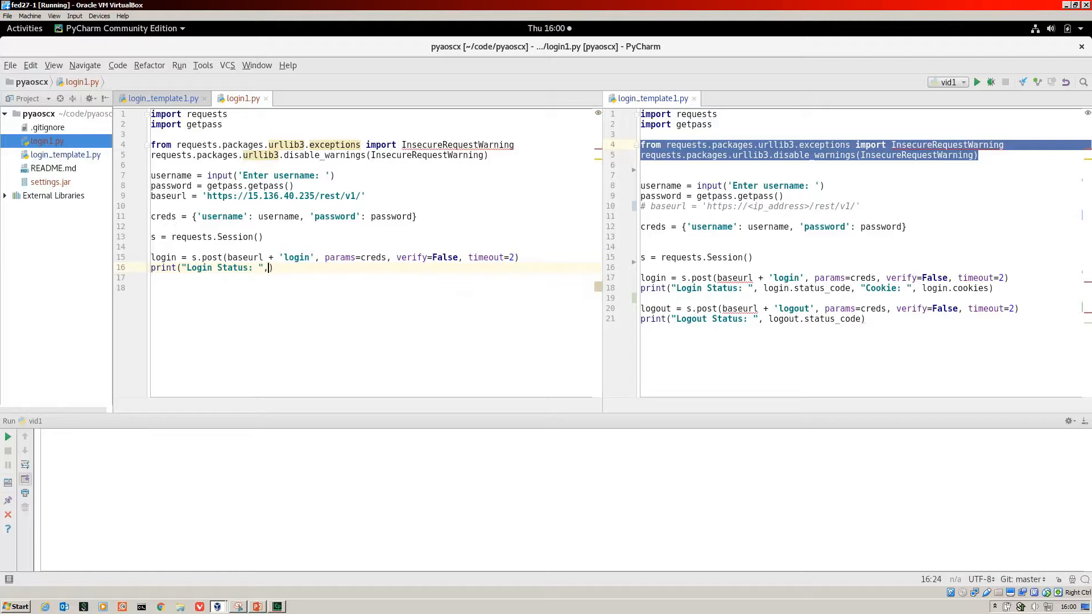